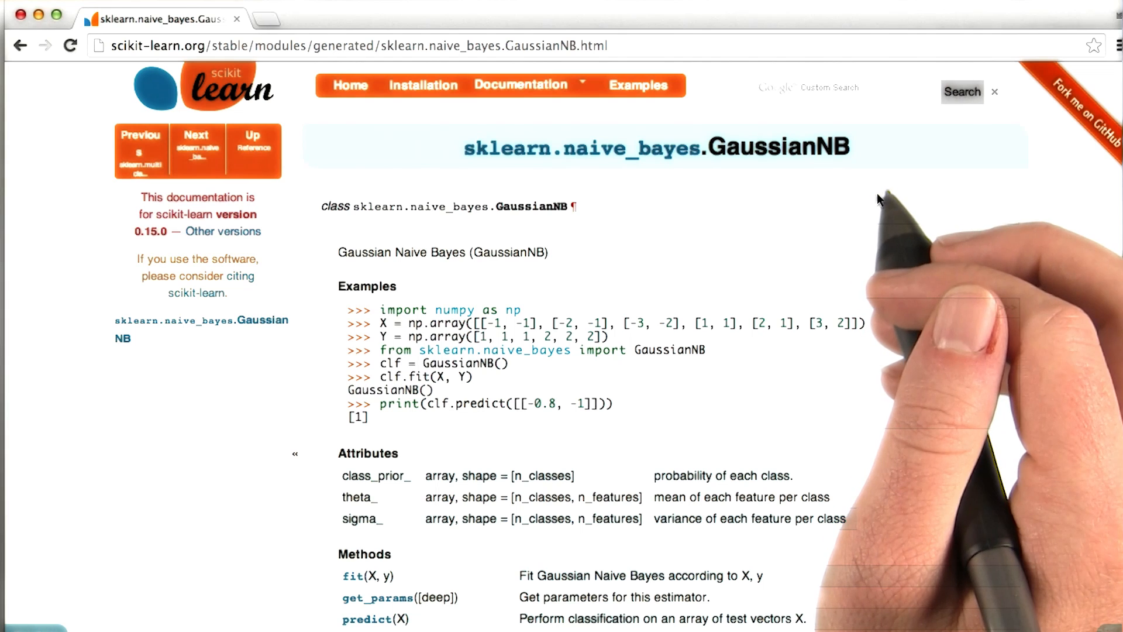
mouse_move(920, 203)
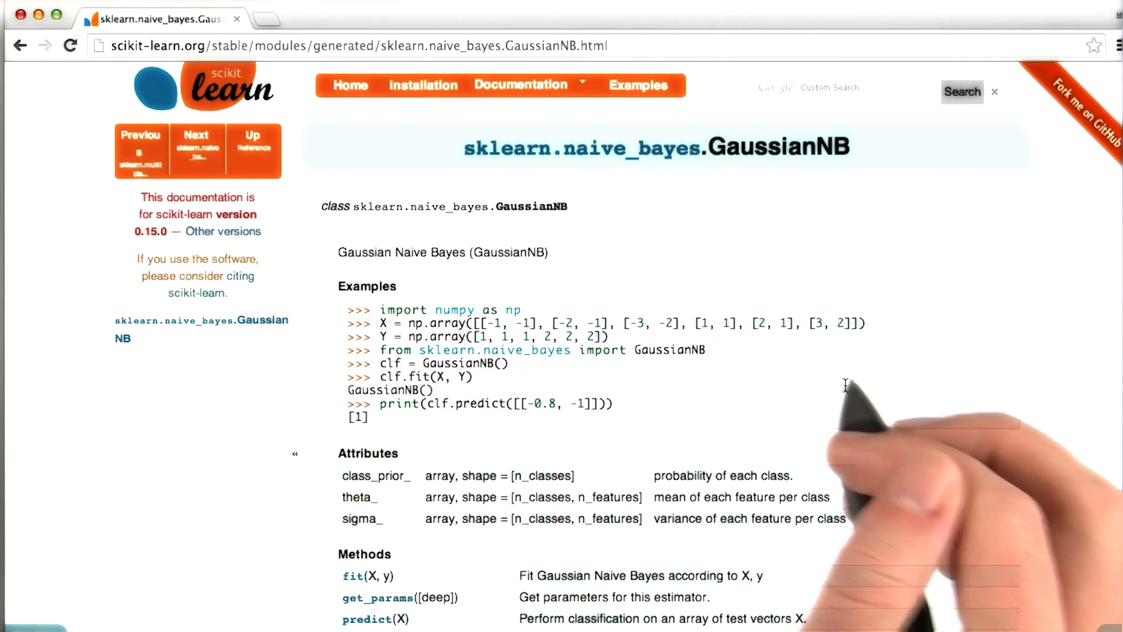
mouse_move(860, 387)
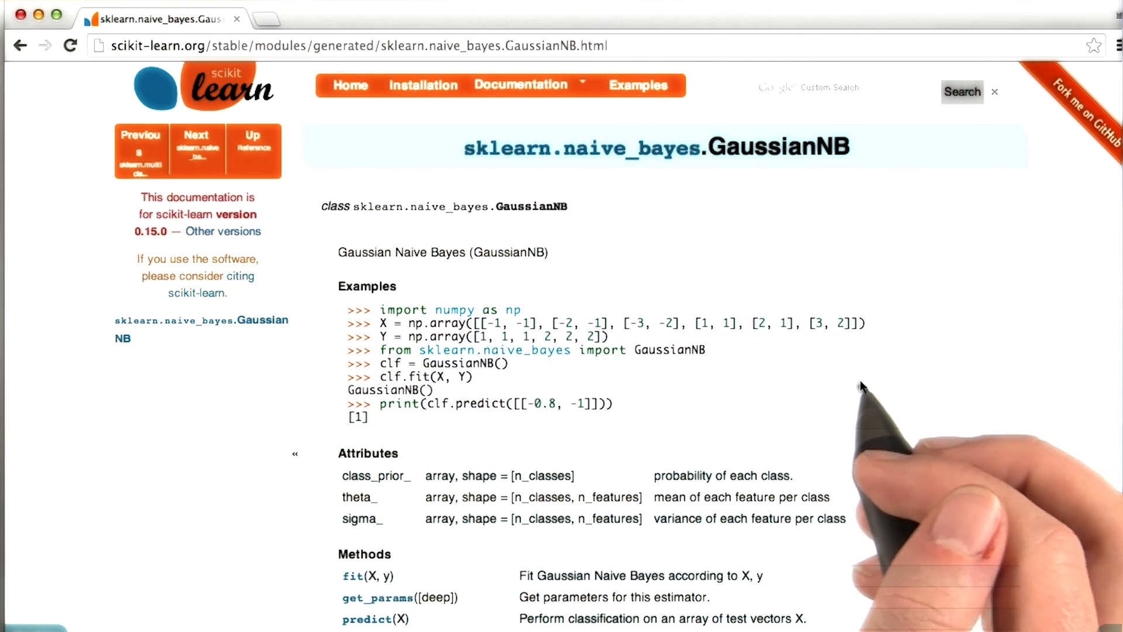
mouse_move(862, 383)
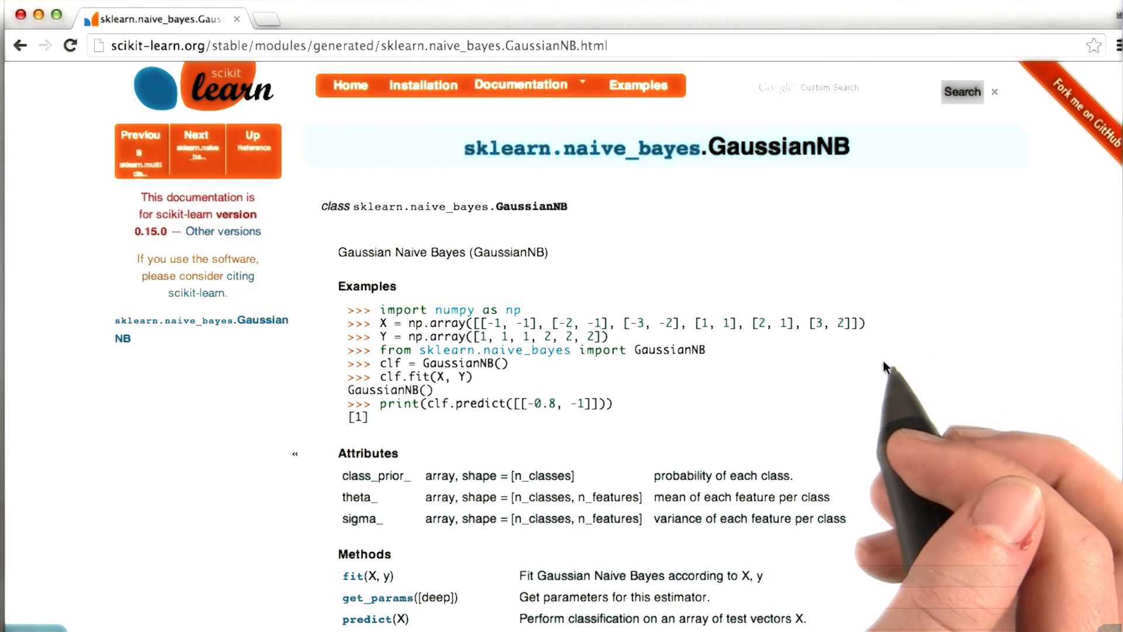
mouse_move(763, 357)
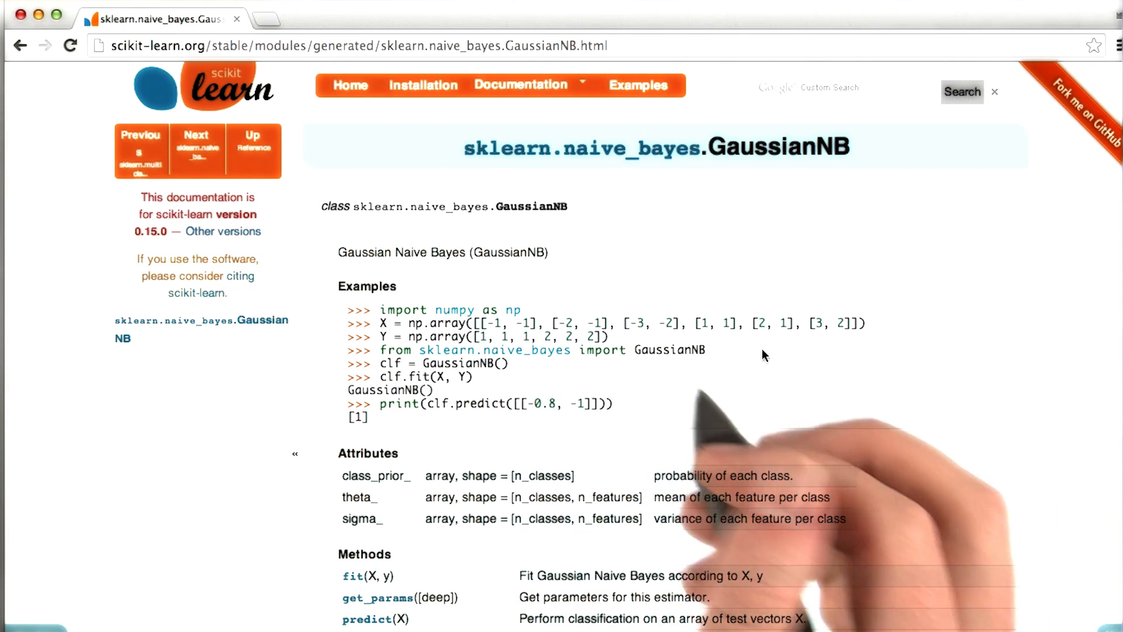
mouse_move(631, 373)
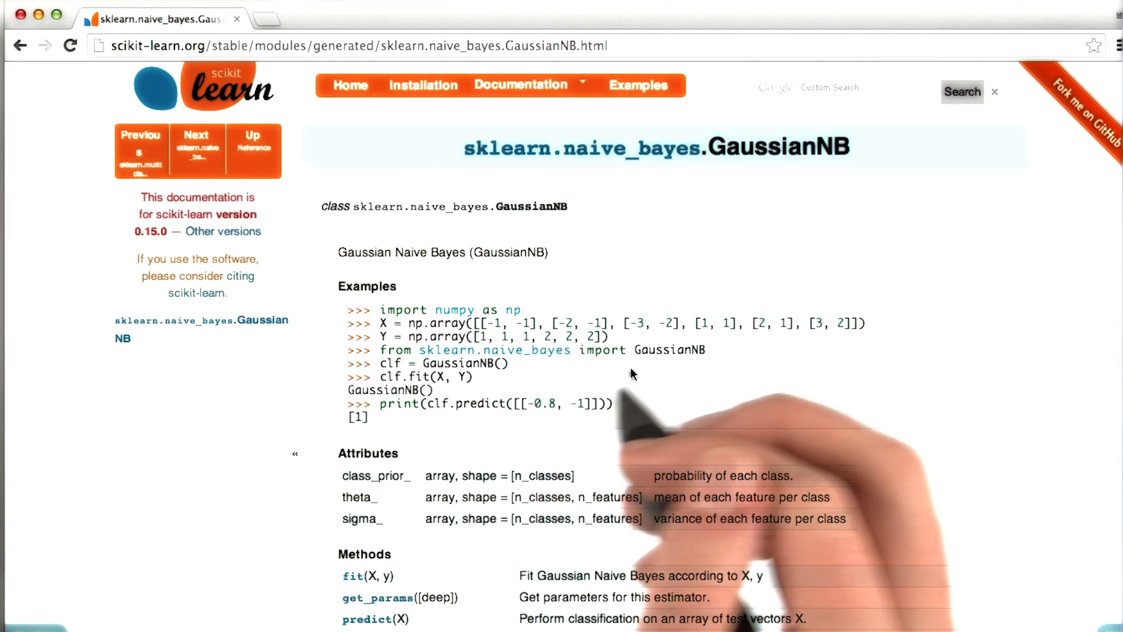
mouse_move(752, 385)
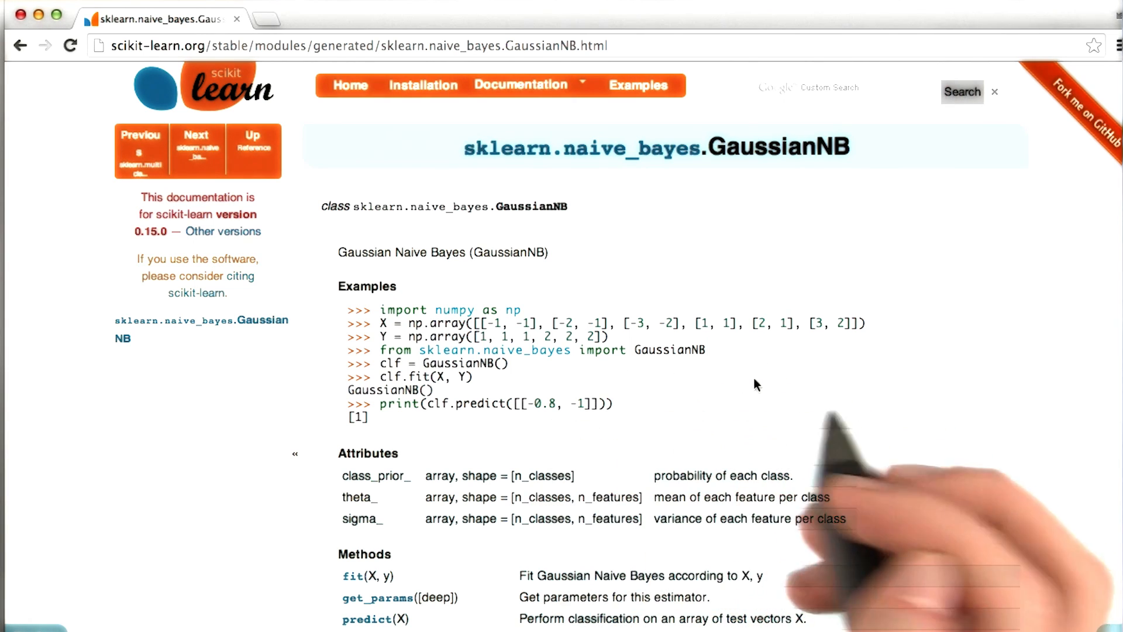
mouse_move(752, 385)
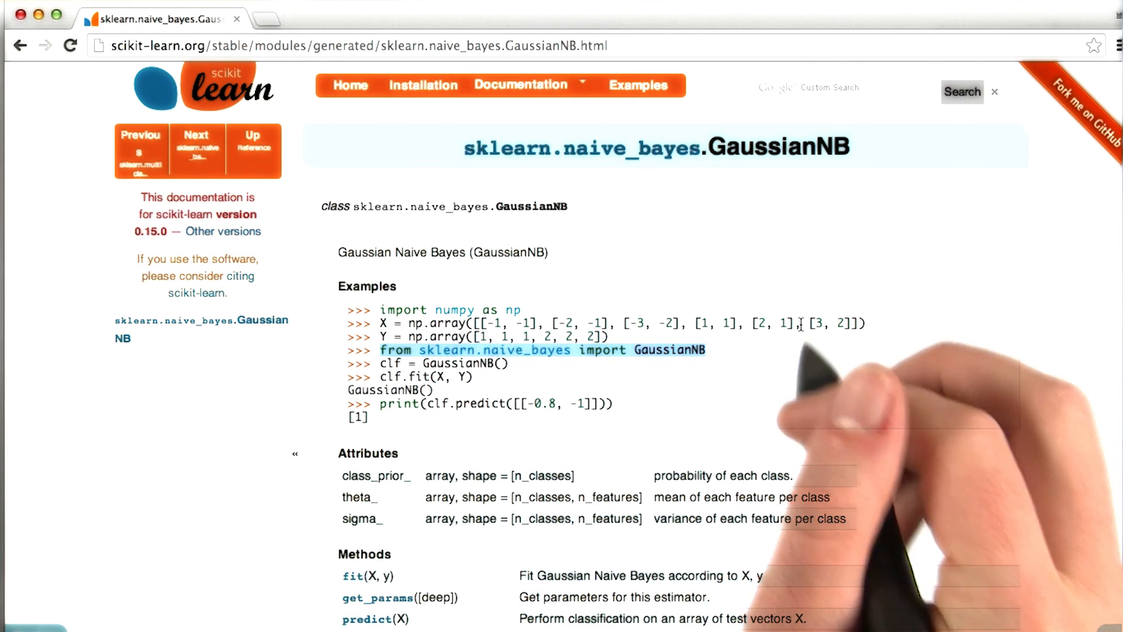
mouse_move(967, 342)
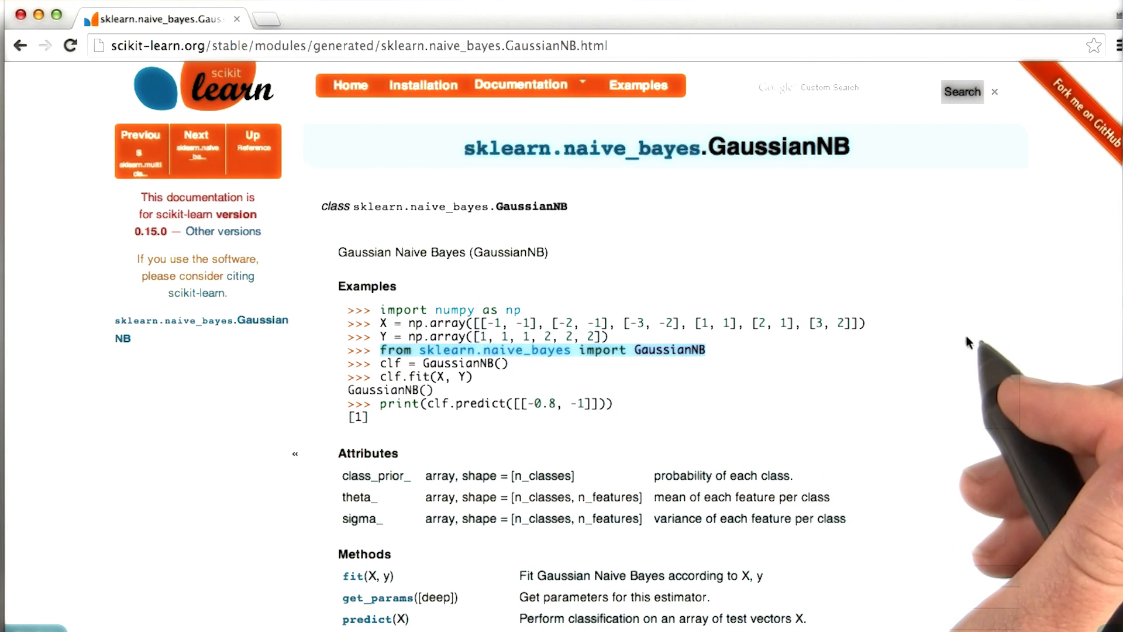
mouse_move(702, 361)
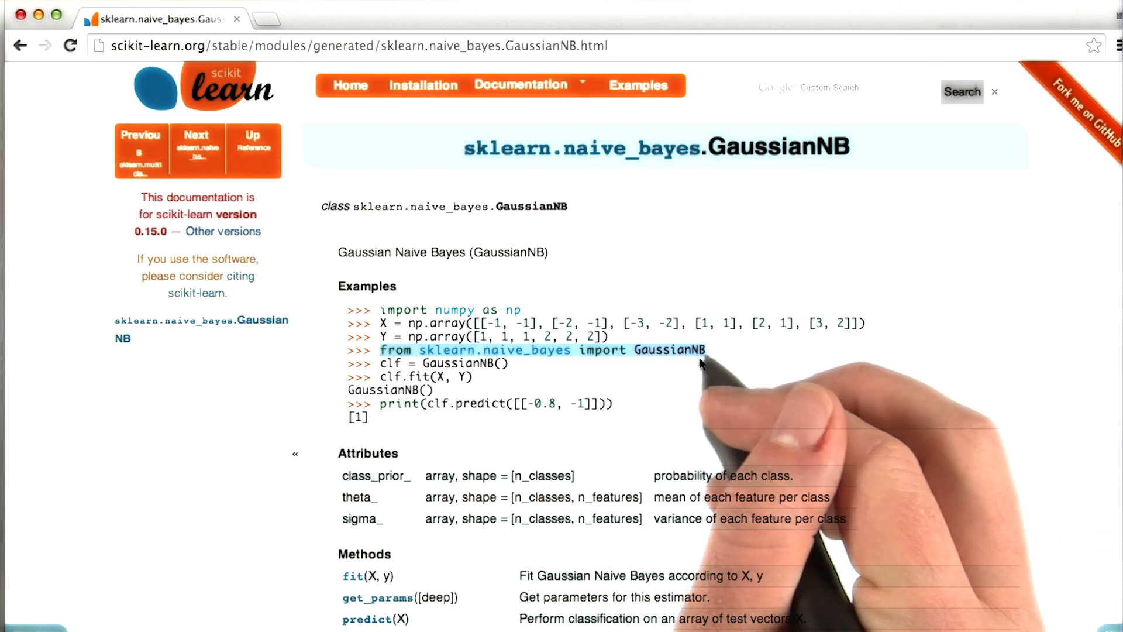
mouse_move(706, 364)
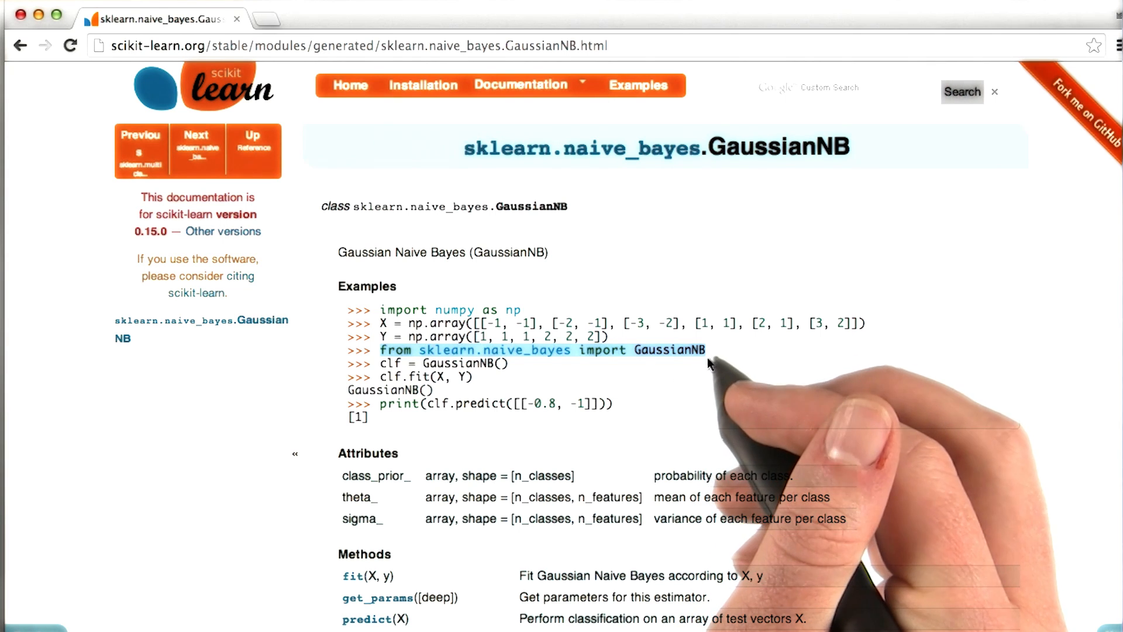
mouse_move(733, 396)
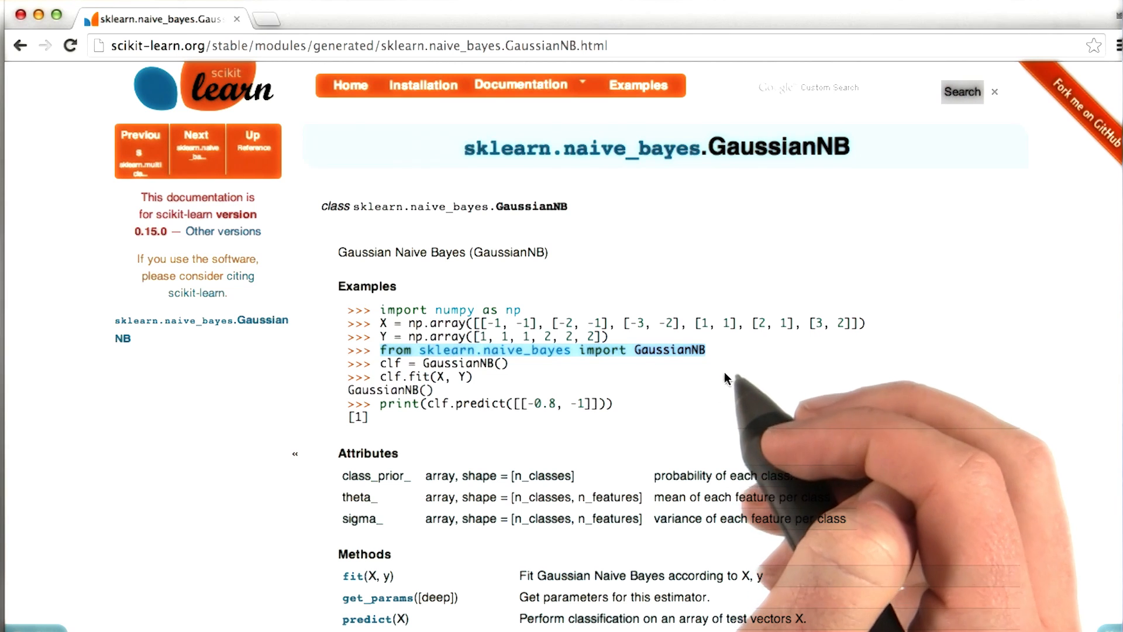
mouse_move(714, 403)
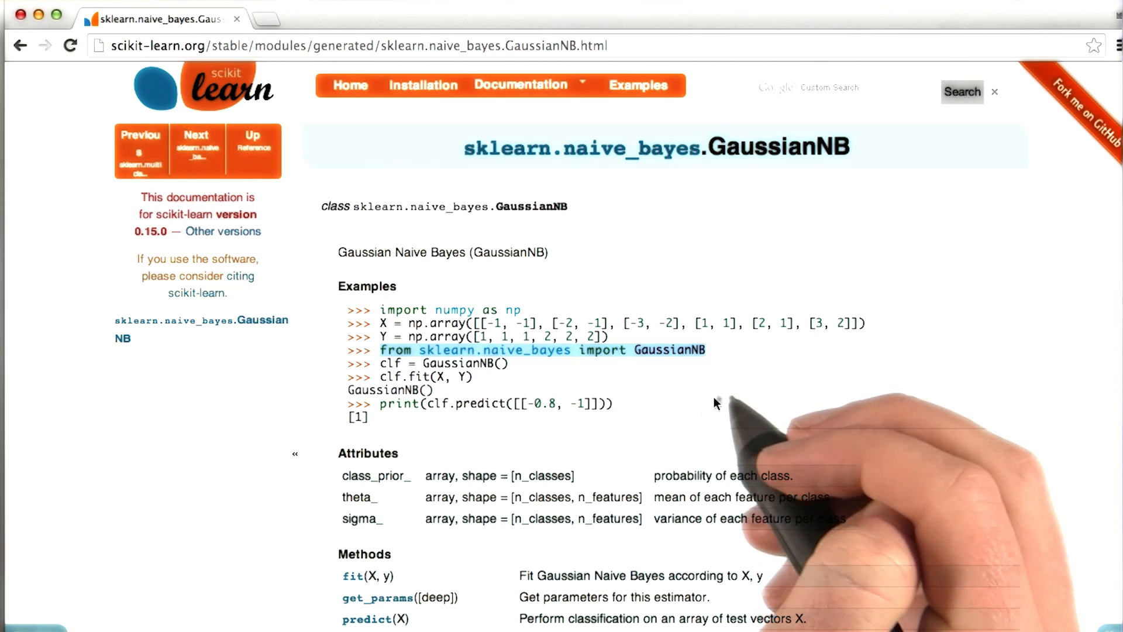
mouse_move(677, 422)
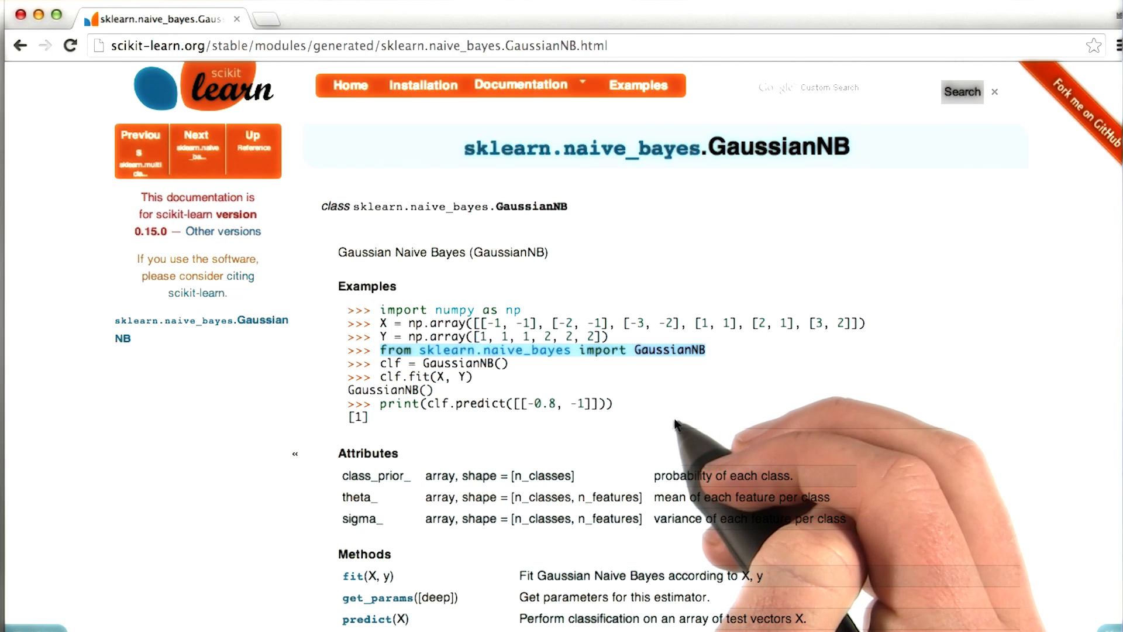
mouse_move(713, 405)
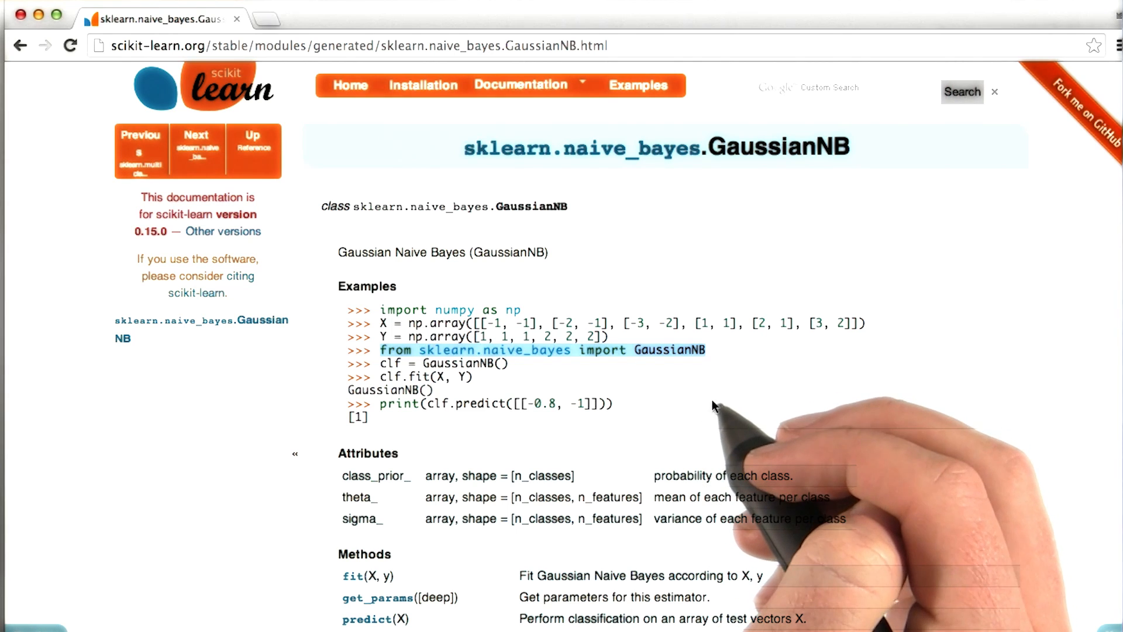
mouse_move(731, 405)
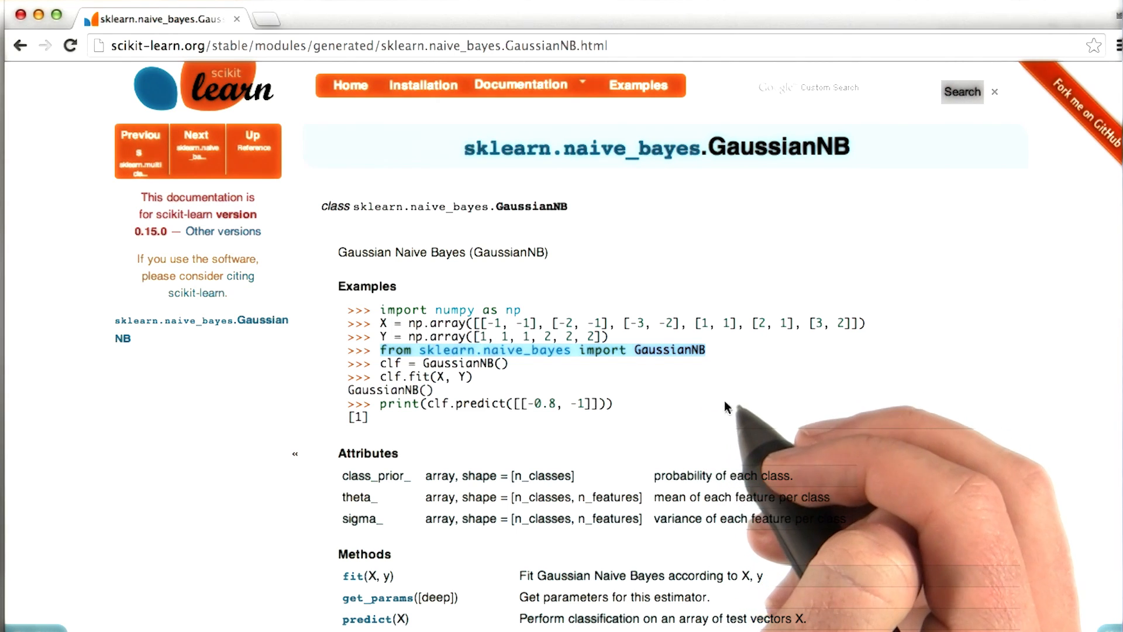
mouse_move(472, 393)
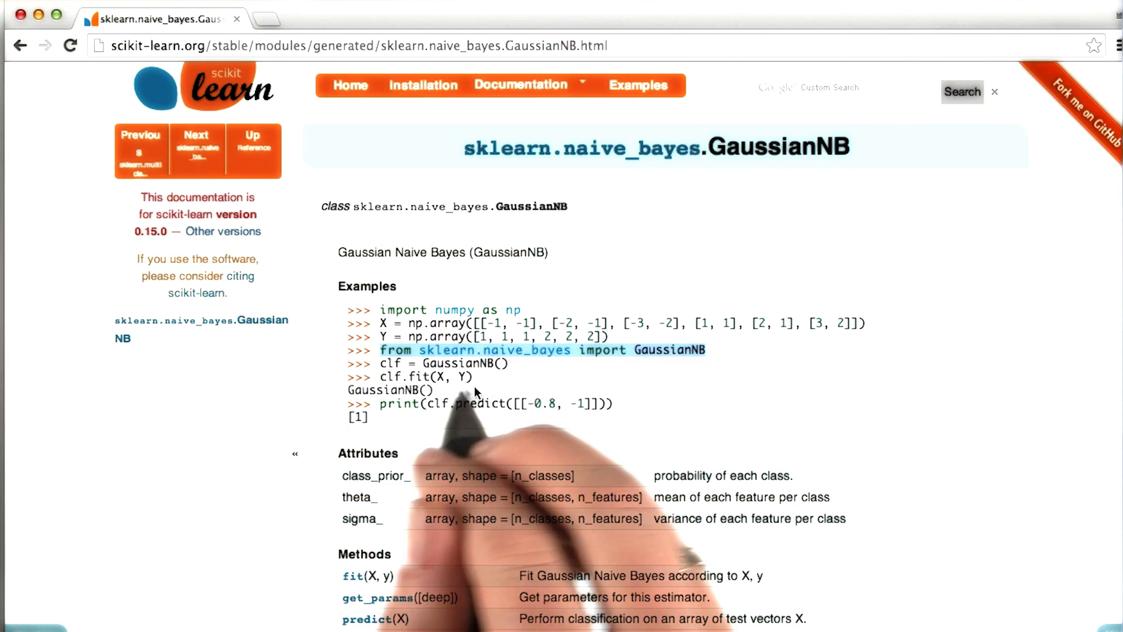
mouse_move(674, 372)
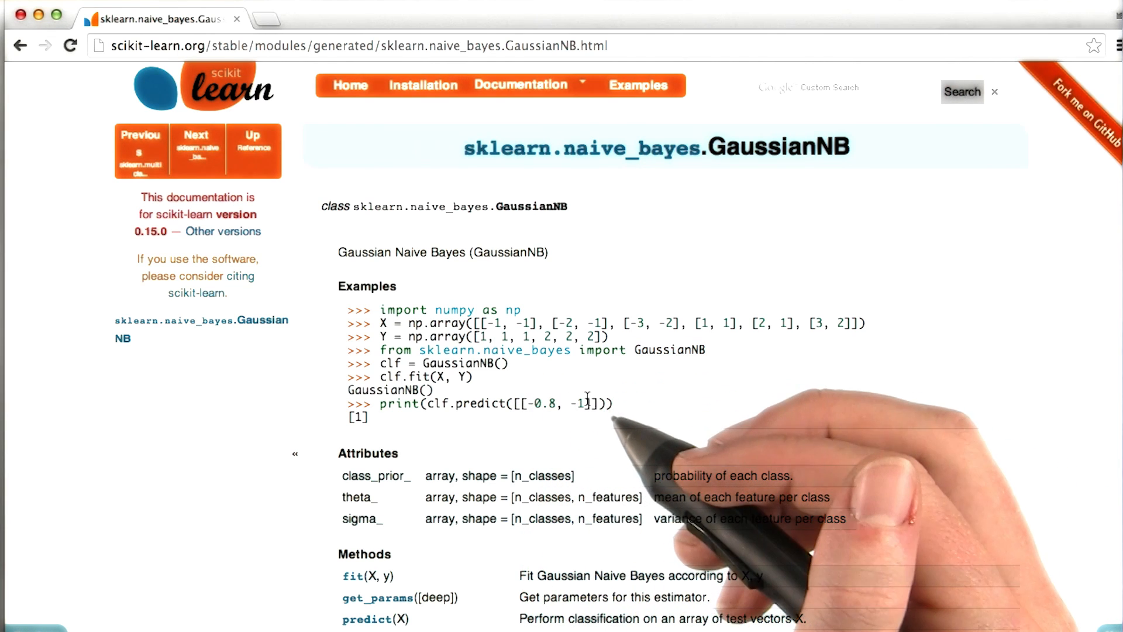
mouse_move(586, 426)
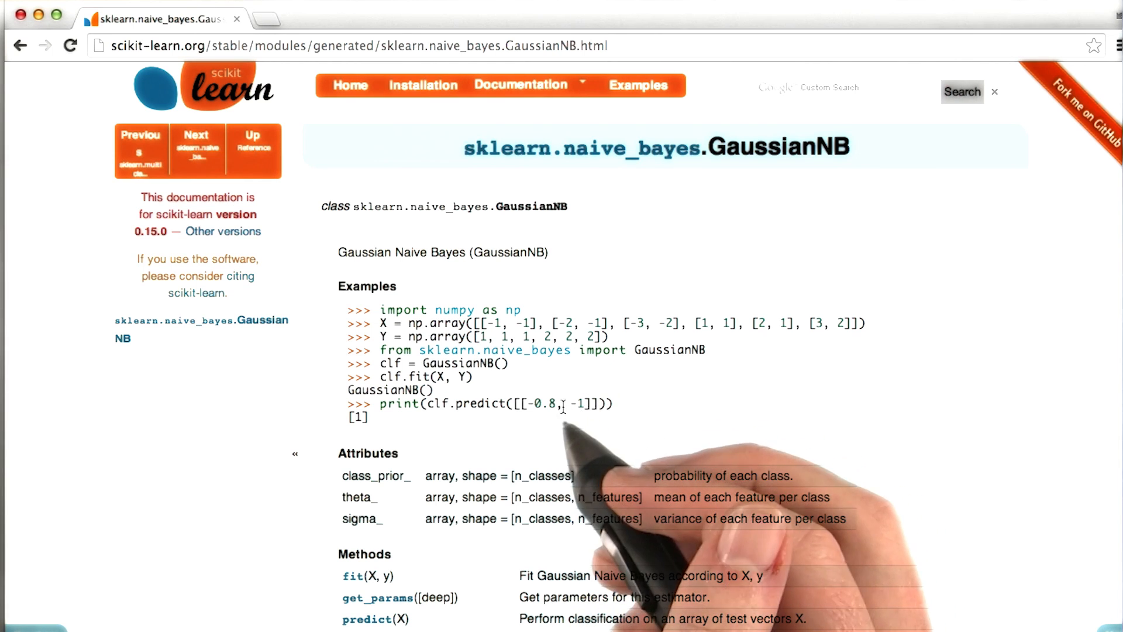
mouse_move(540, 383)
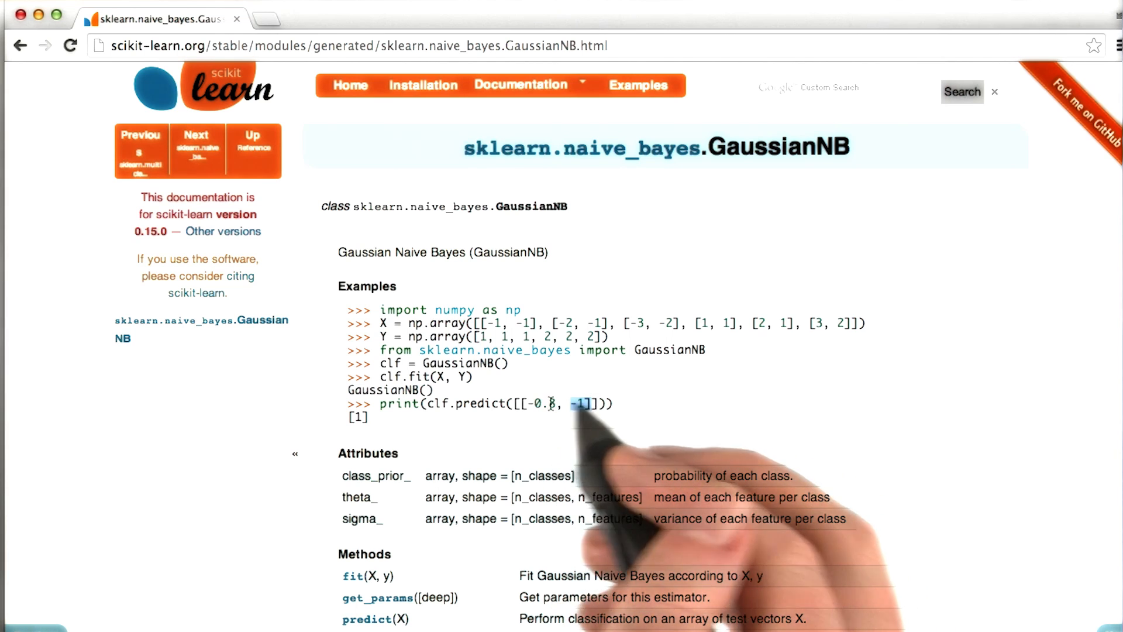
mouse_move(594, 409)
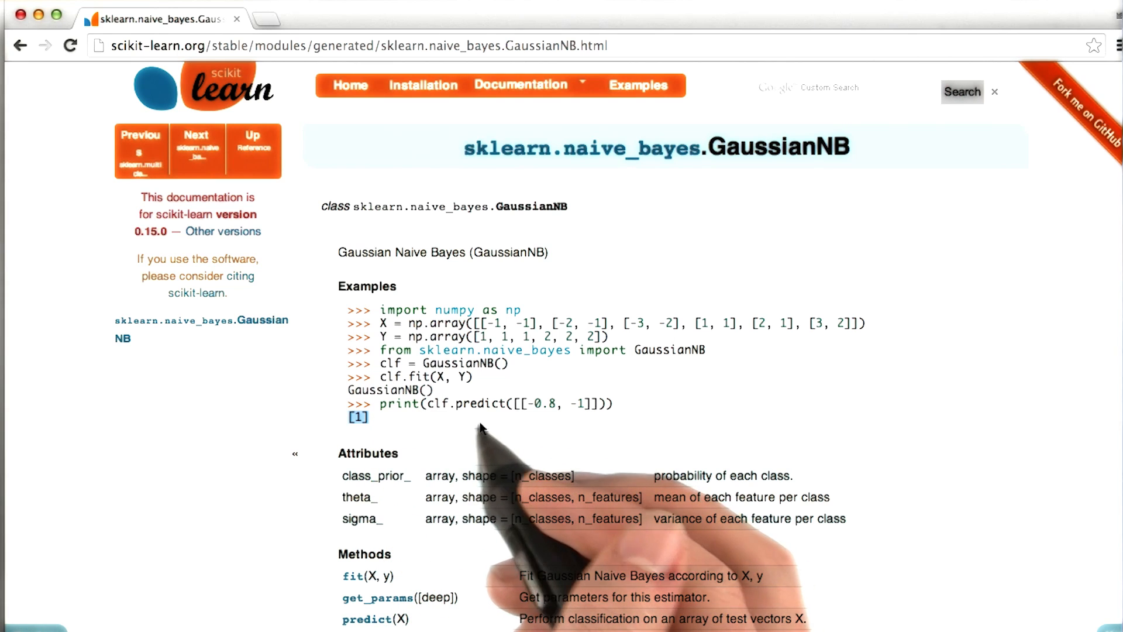
mouse_move(593, 389)
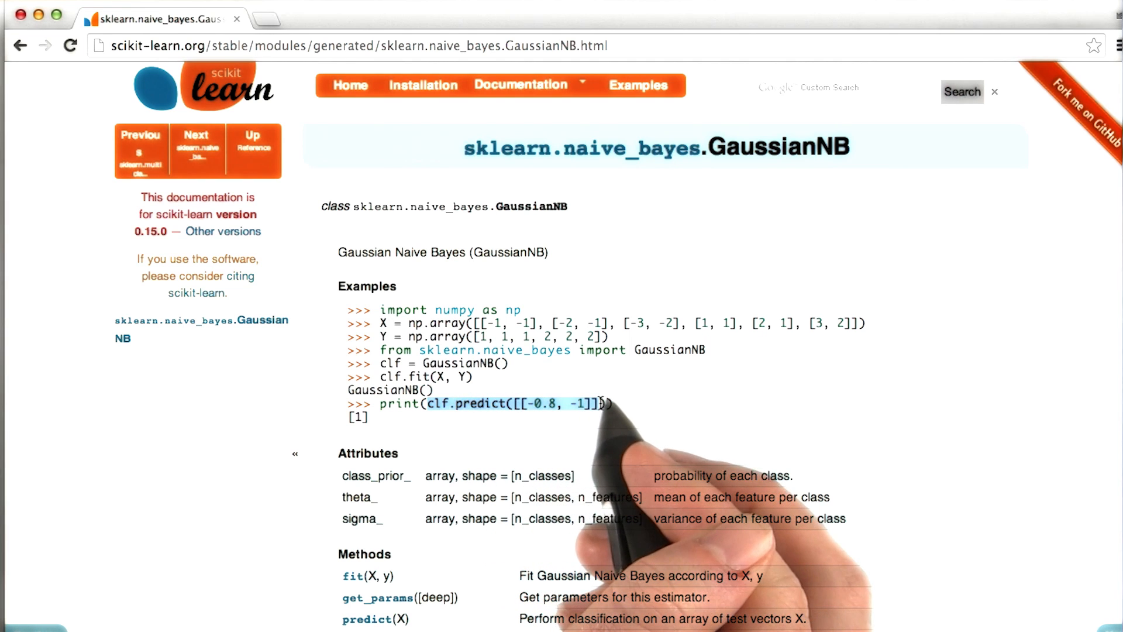
mouse_move(691, 369)
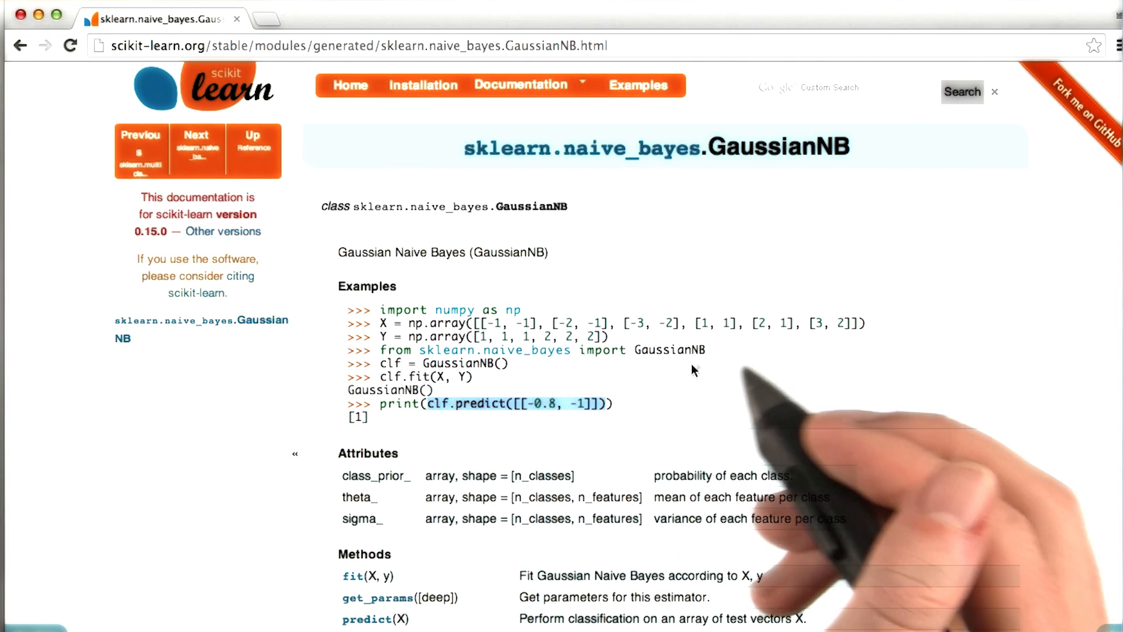
mouse_move(702, 379)
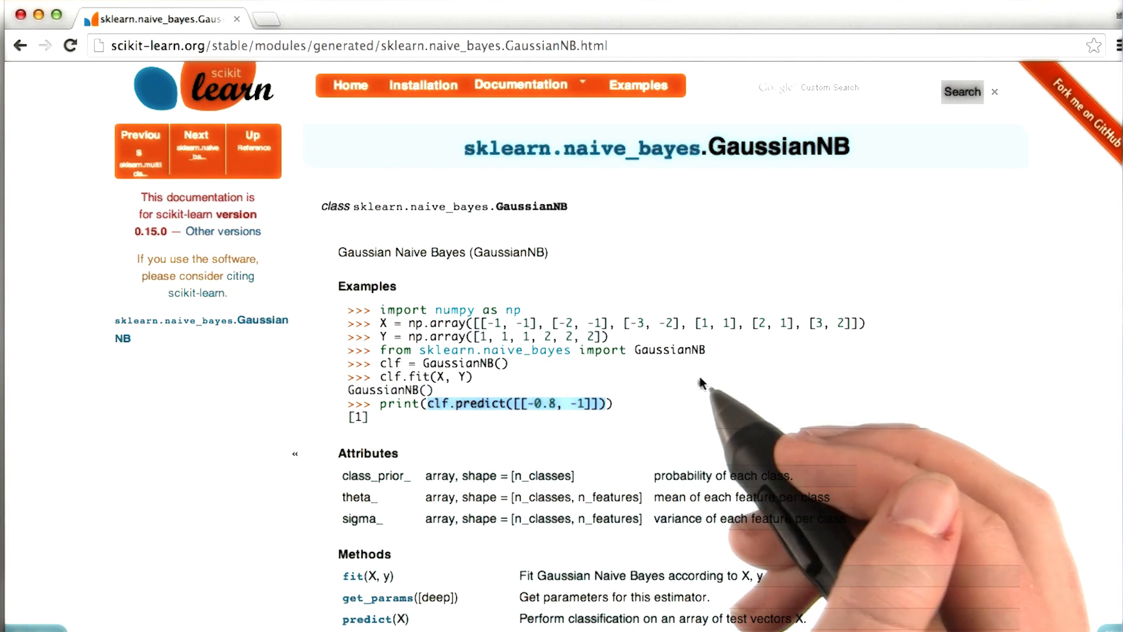